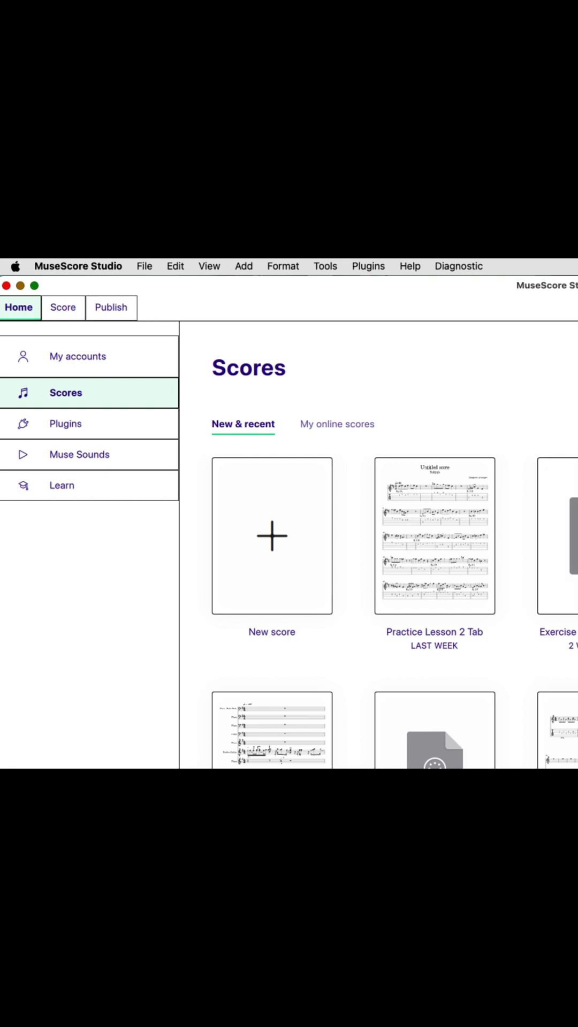
pyautogui.moveTo(270, 541)
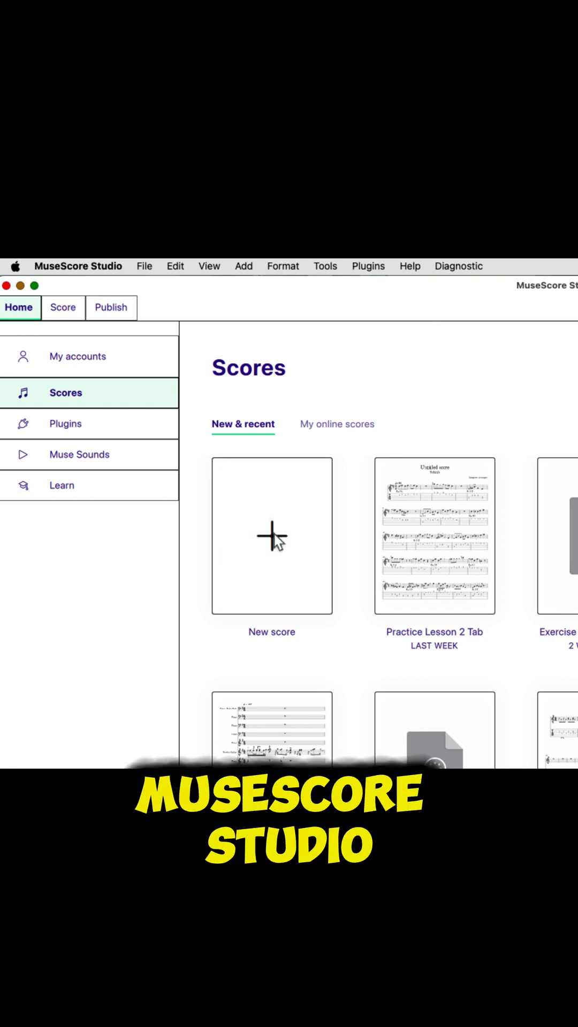
# - Create a new score from the Solo Guitar + Tablature template
pyautogui.click(270, 536)
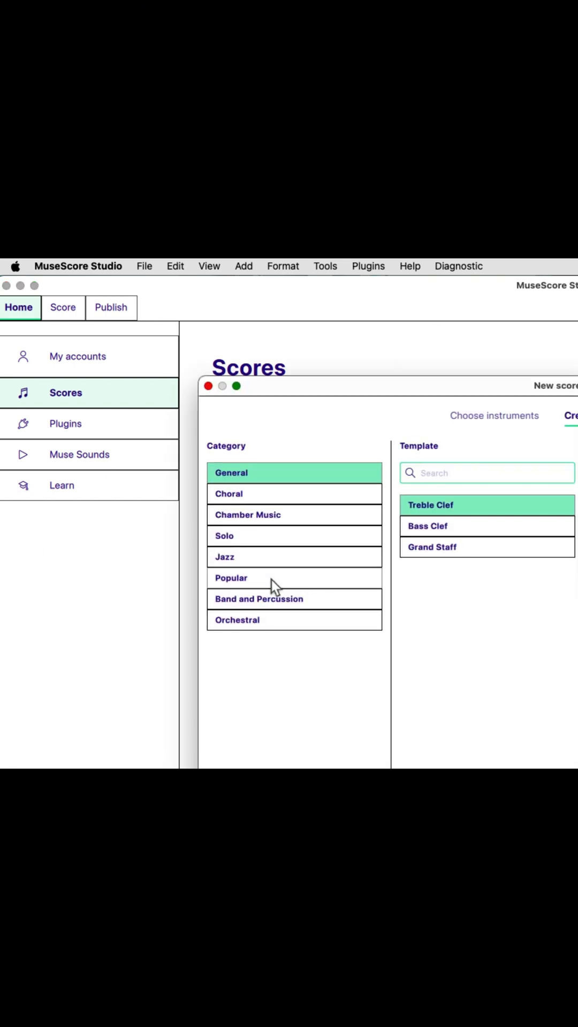
pyautogui.moveTo(387, 590)
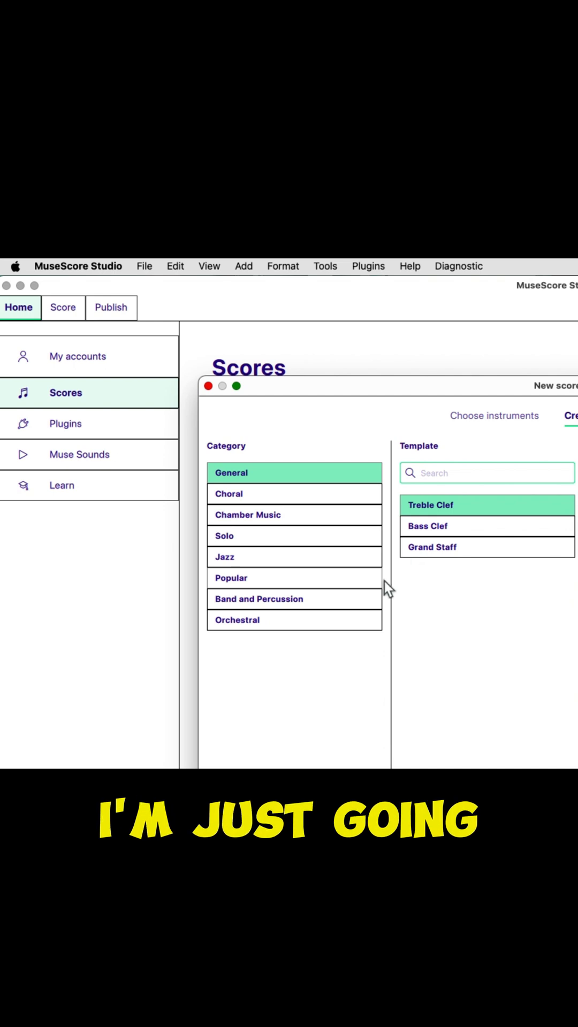
pyautogui.moveTo(482, 466)
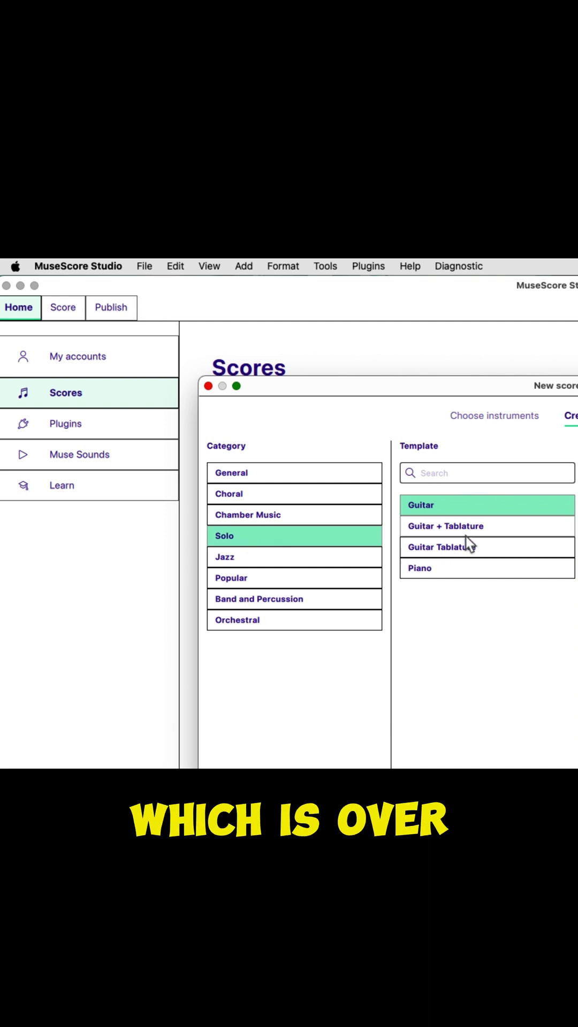
pyautogui.click(486, 526)
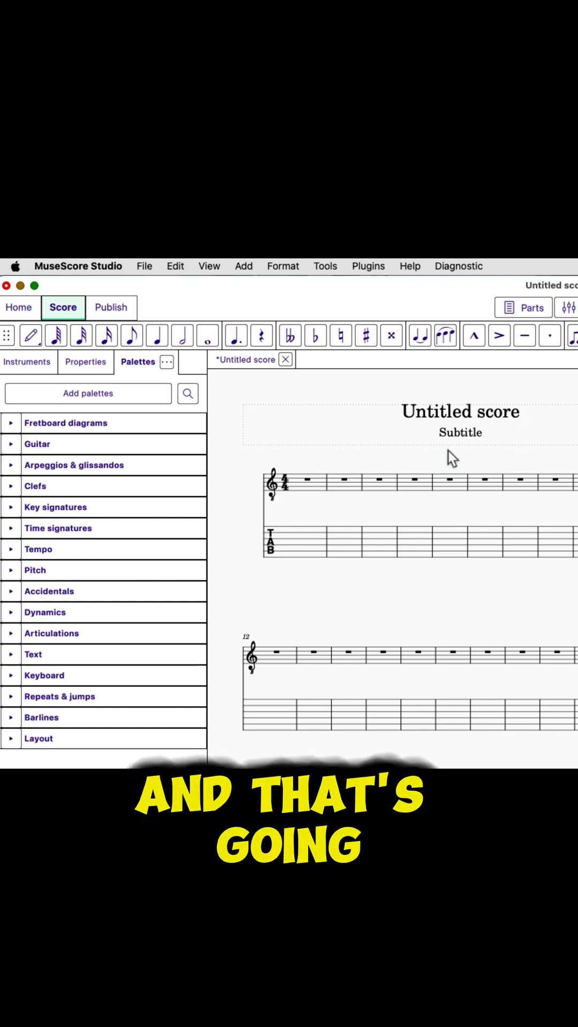
pyautogui.moveTo(138, 371)
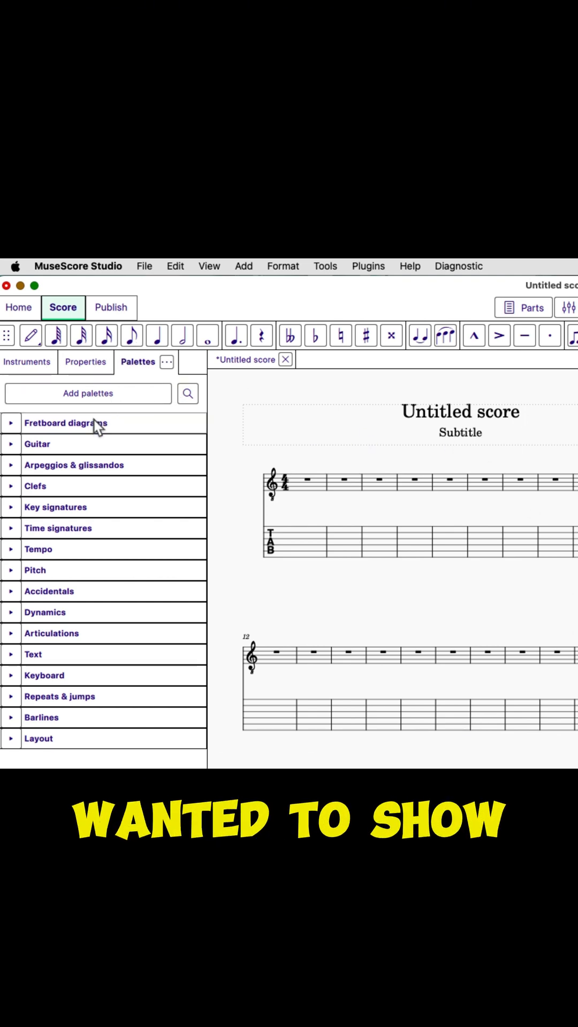
pyautogui.moveTo(112, 465)
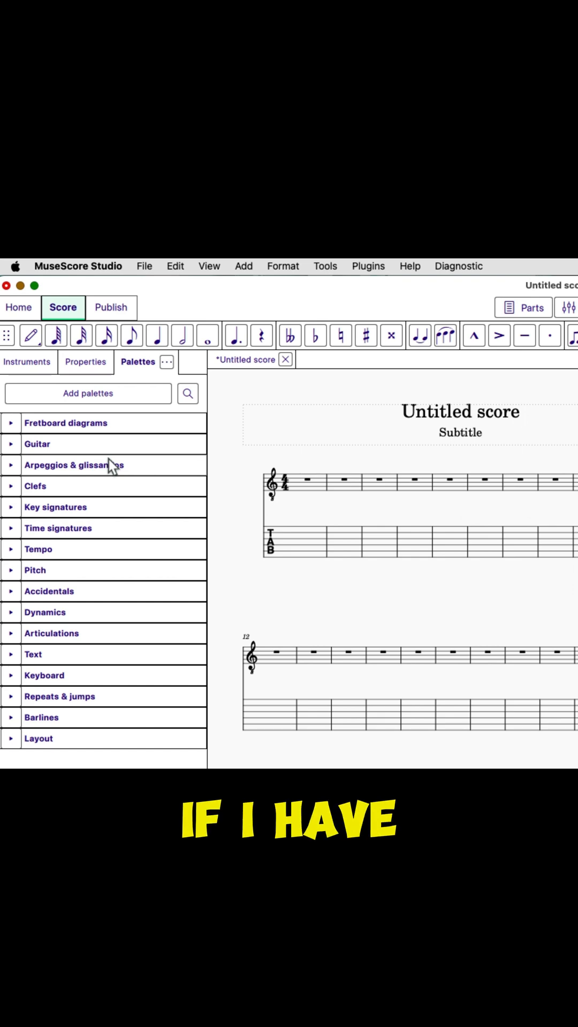
pyautogui.moveTo(193, 456)
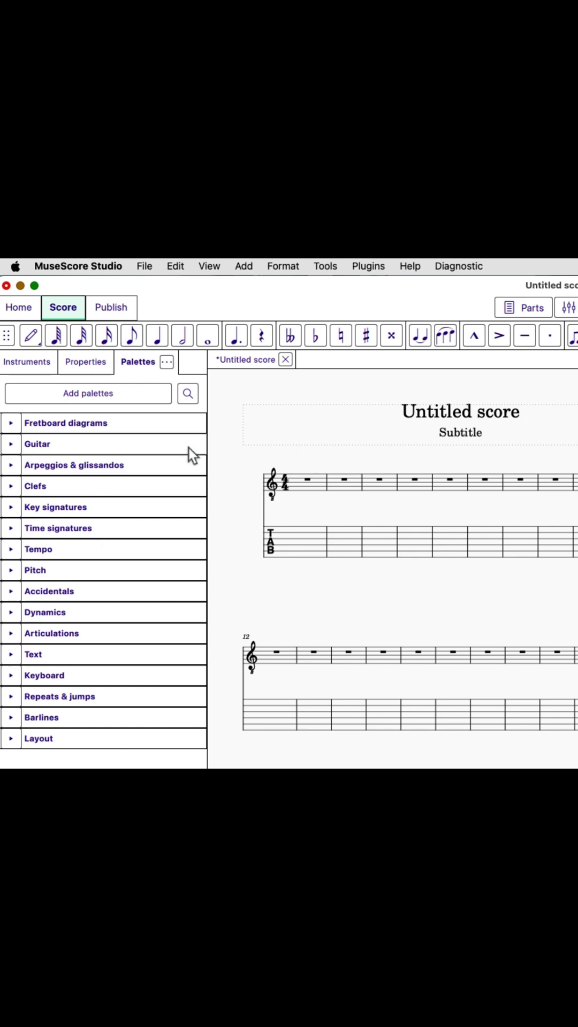
pyautogui.moveTo(209, 267)
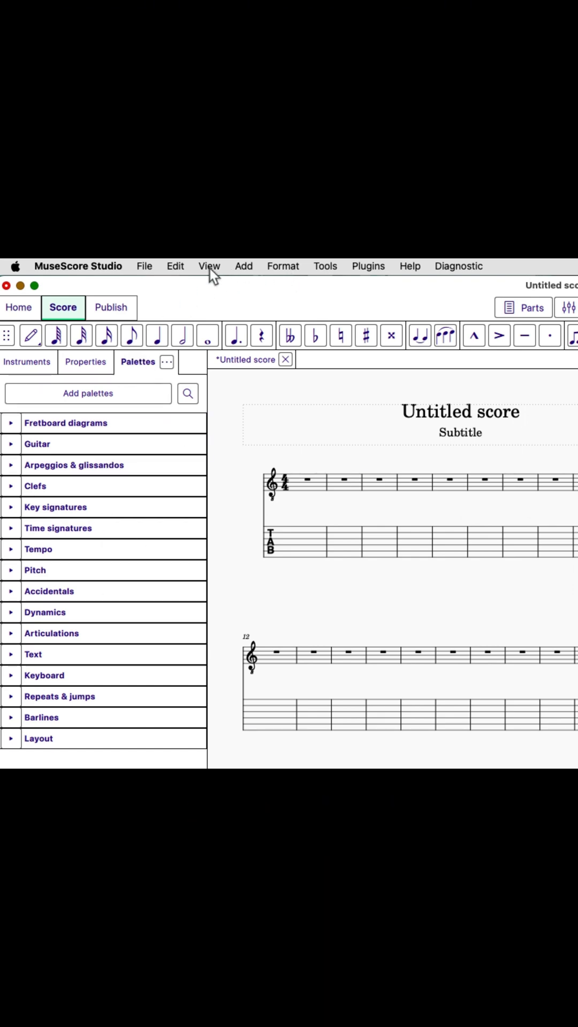
pyautogui.click(209, 266)
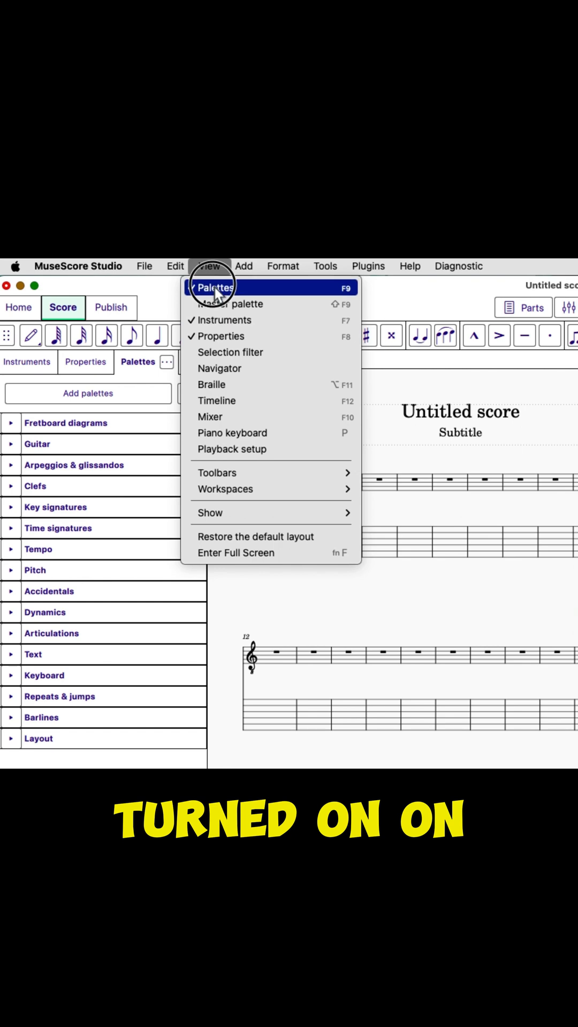
pyautogui.click(215, 288)
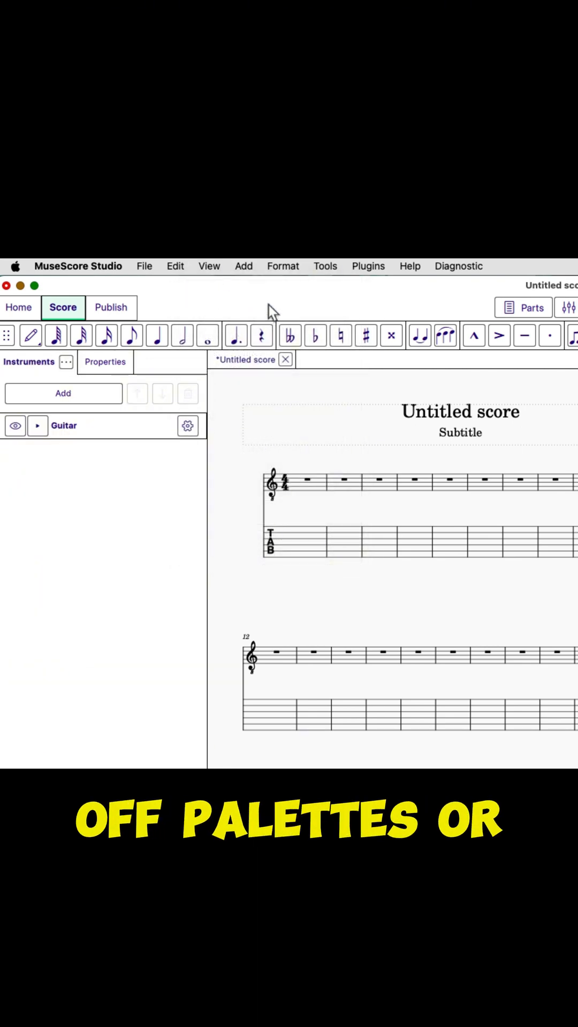
pyautogui.moveTo(238, 278)
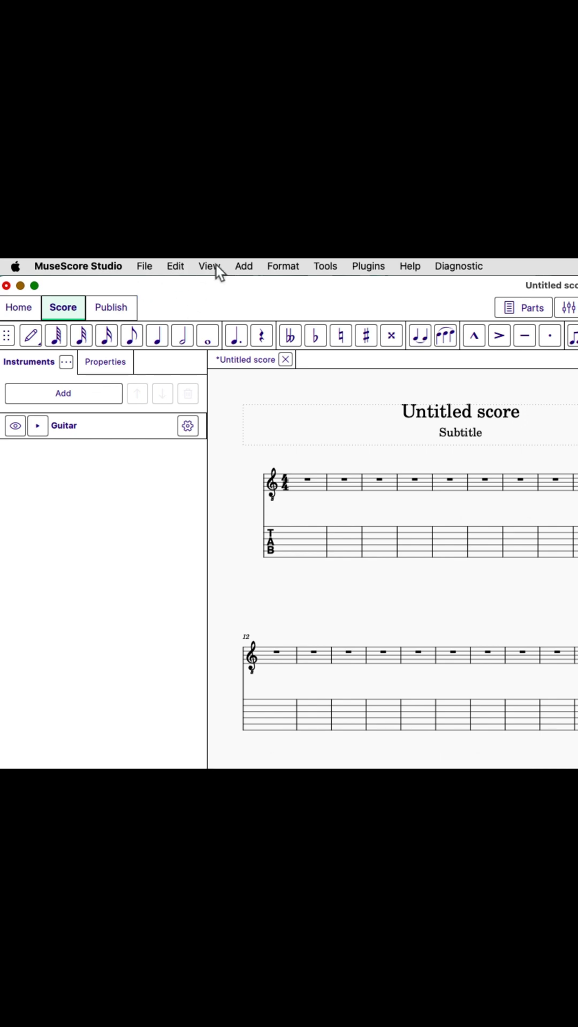
pyautogui.click(210, 266)
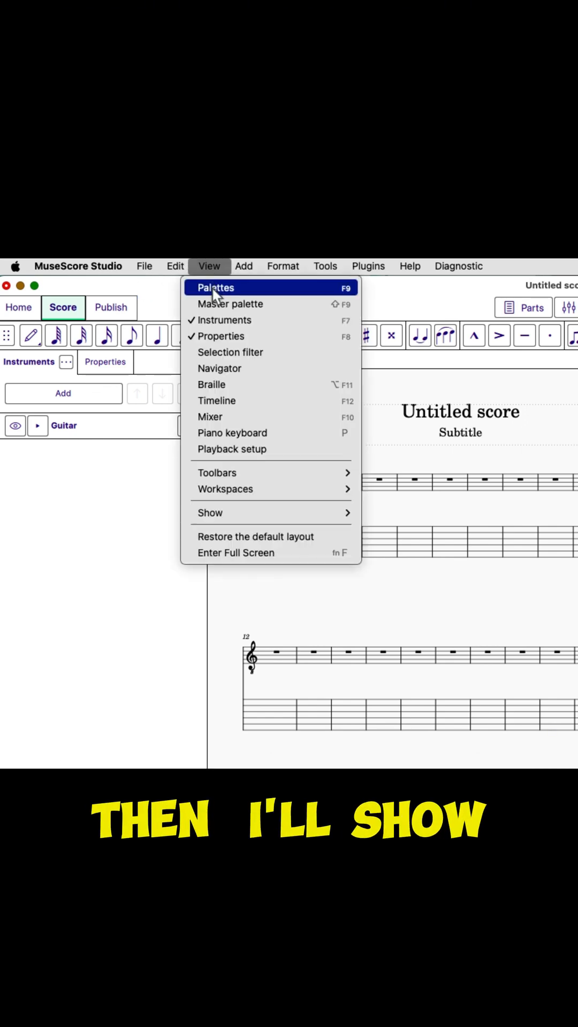
pyautogui.click(215, 288)
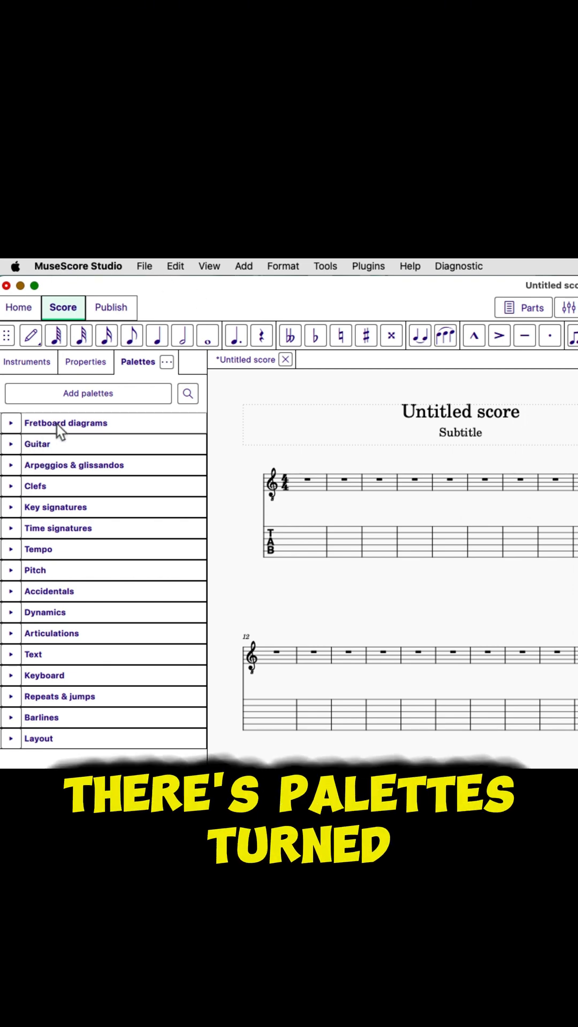
# - Toggle the Fretboard diagrams and Guitar palette headers in the palette list
pyautogui.click(11, 422)
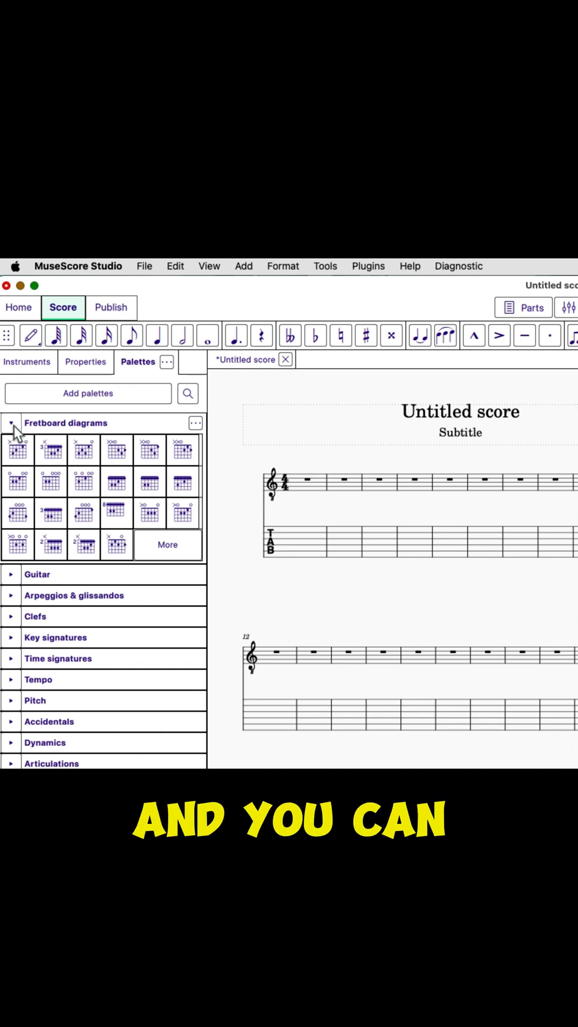
pyautogui.moveTo(81, 576)
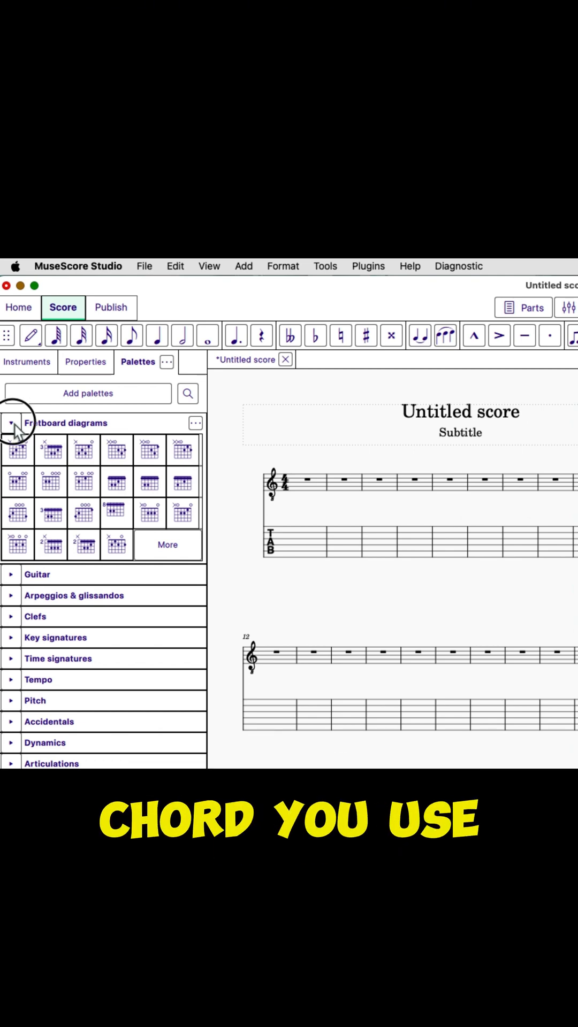
pyautogui.click(10, 422)
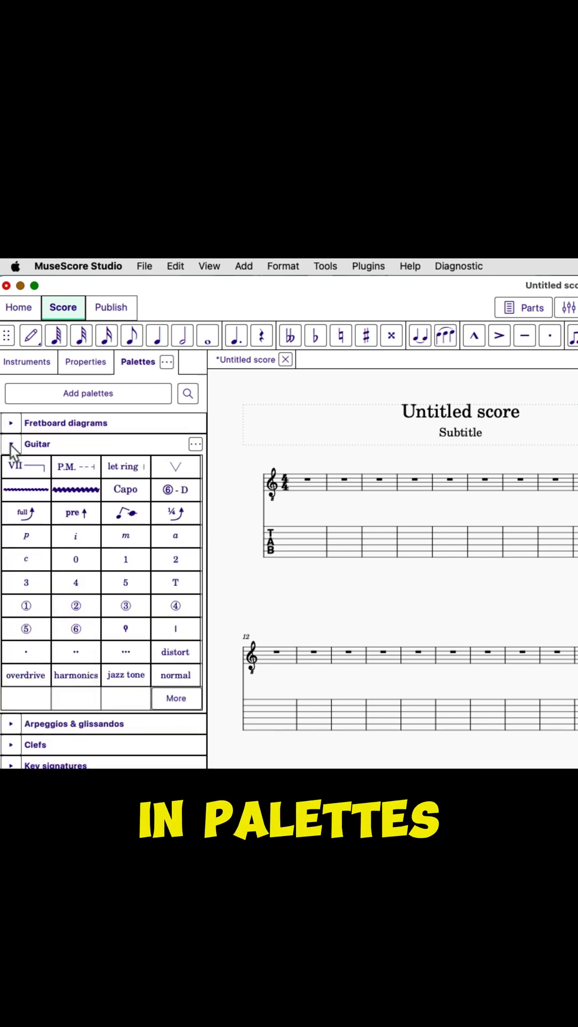
pyautogui.moveTo(26, 467)
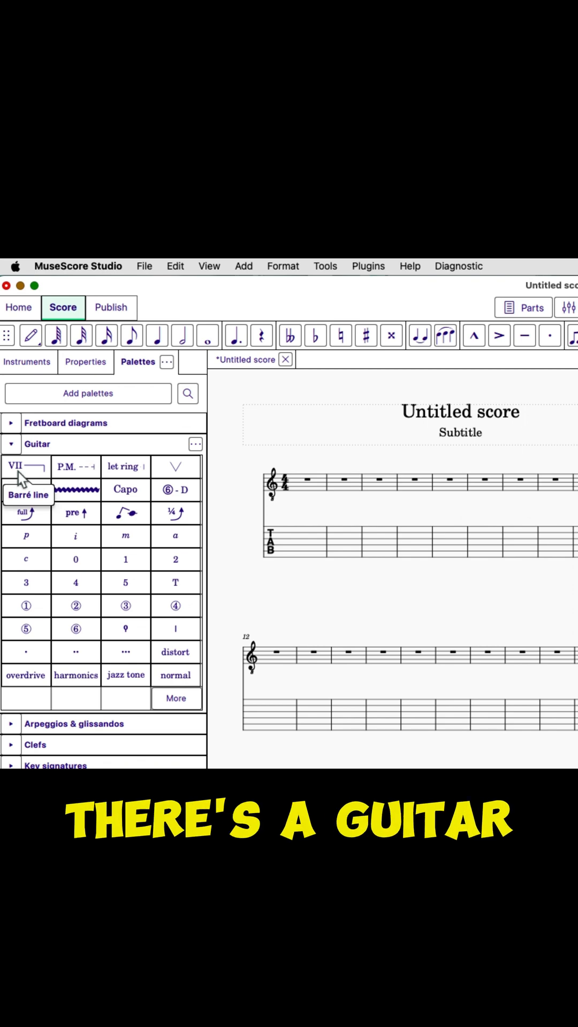
pyautogui.moveTo(75, 466)
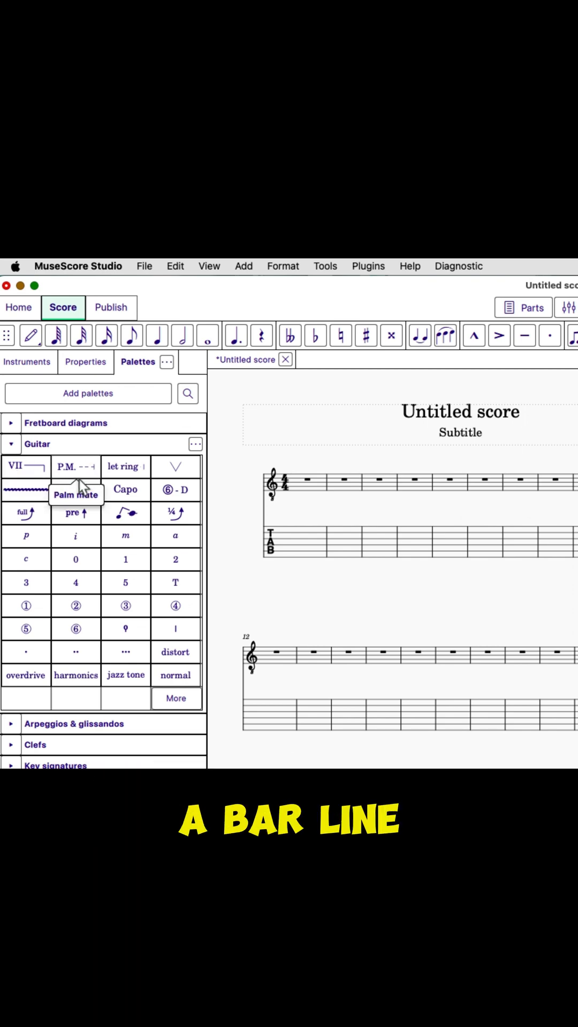
pyautogui.moveTo(176, 467)
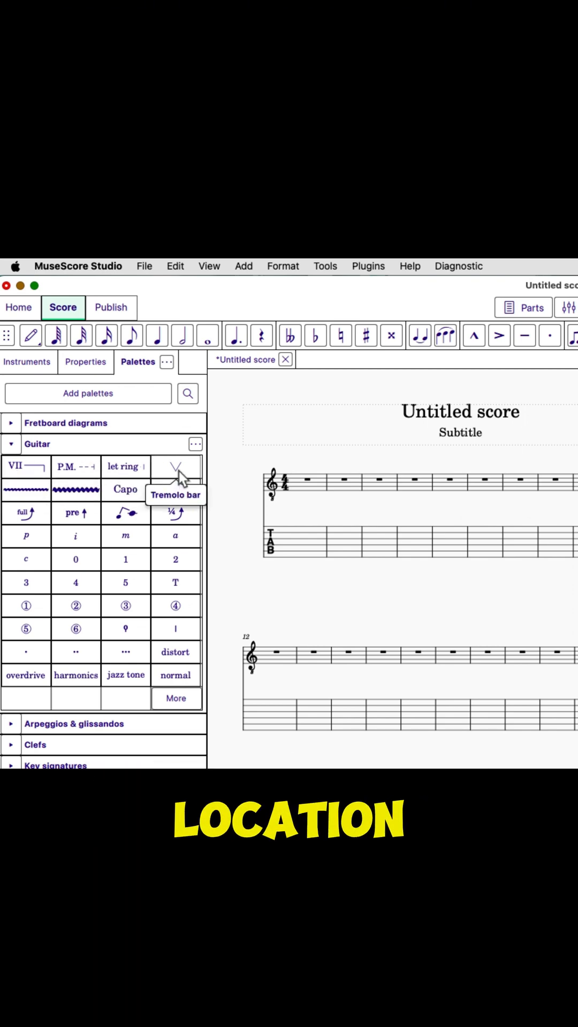
pyautogui.moveTo(26, 487)
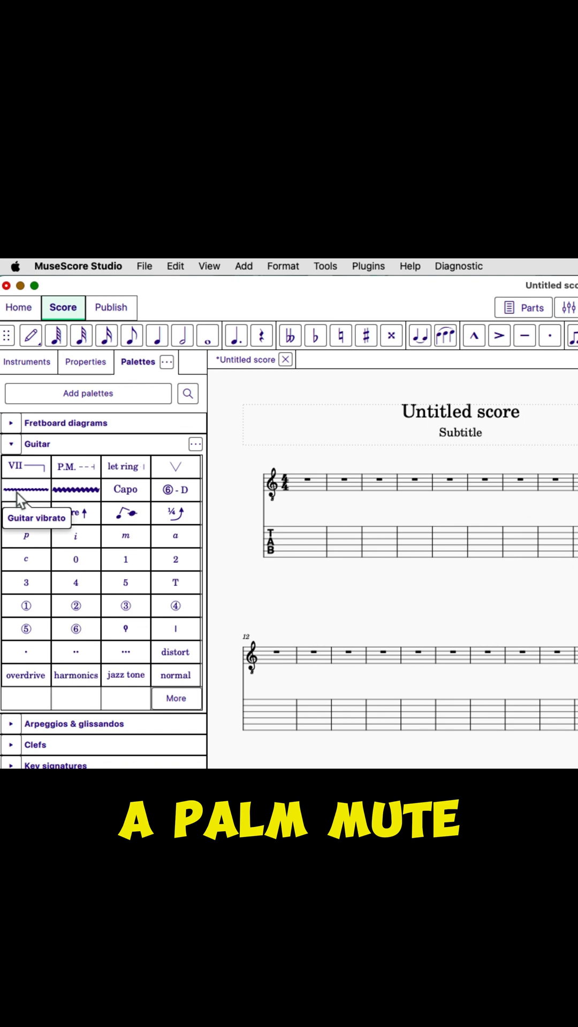
pyautogui.moveTo(125, 488)
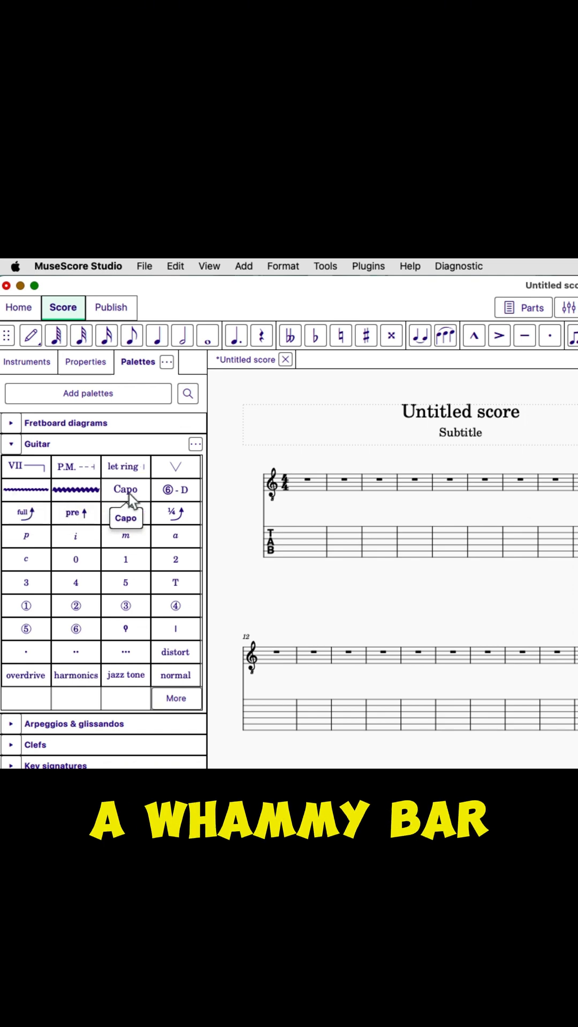
pyautogui.moveTo(24, 512)
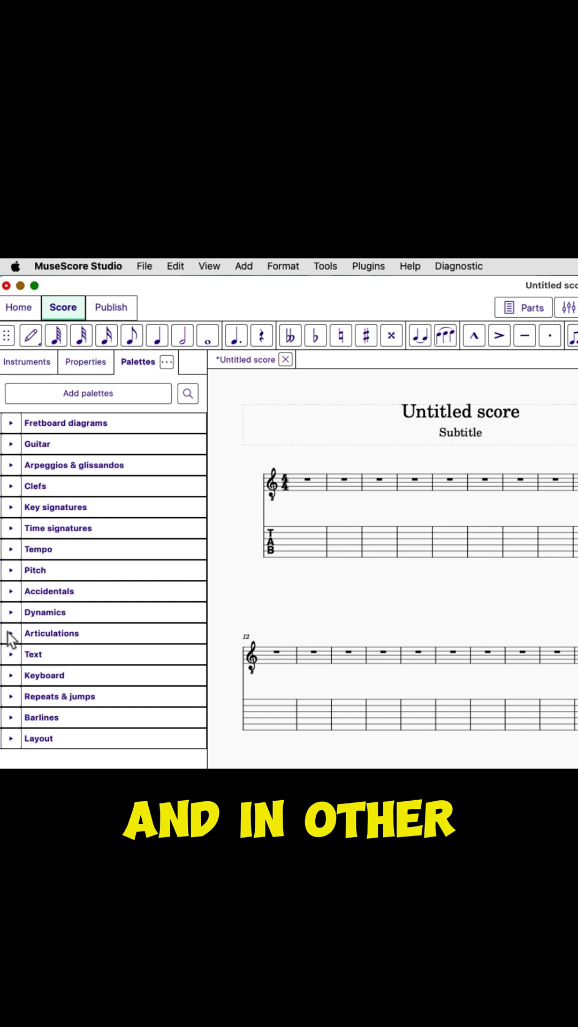
pyautogui.moveTo(126, 615)
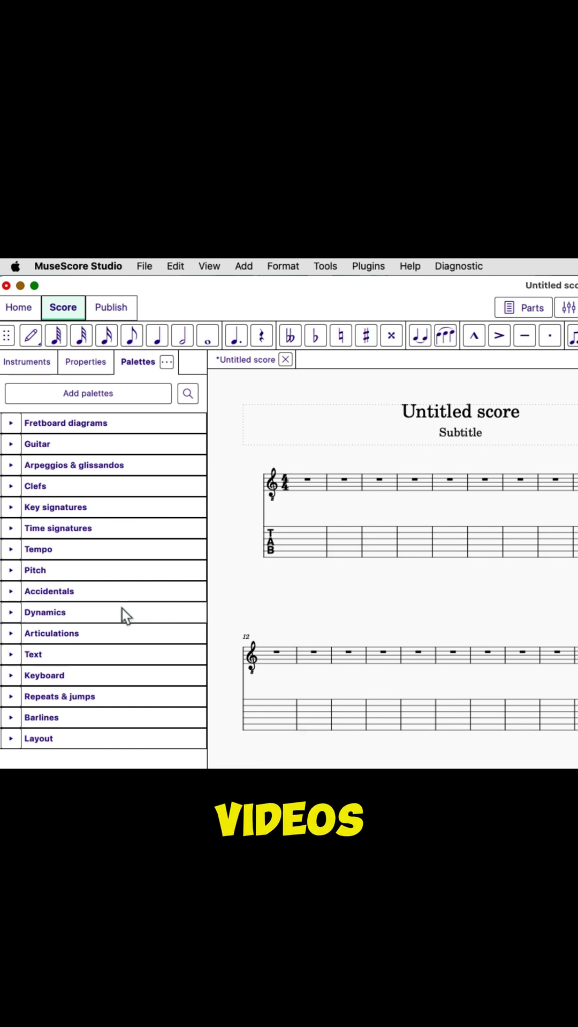
pyautogui.moveTo(373, 474)
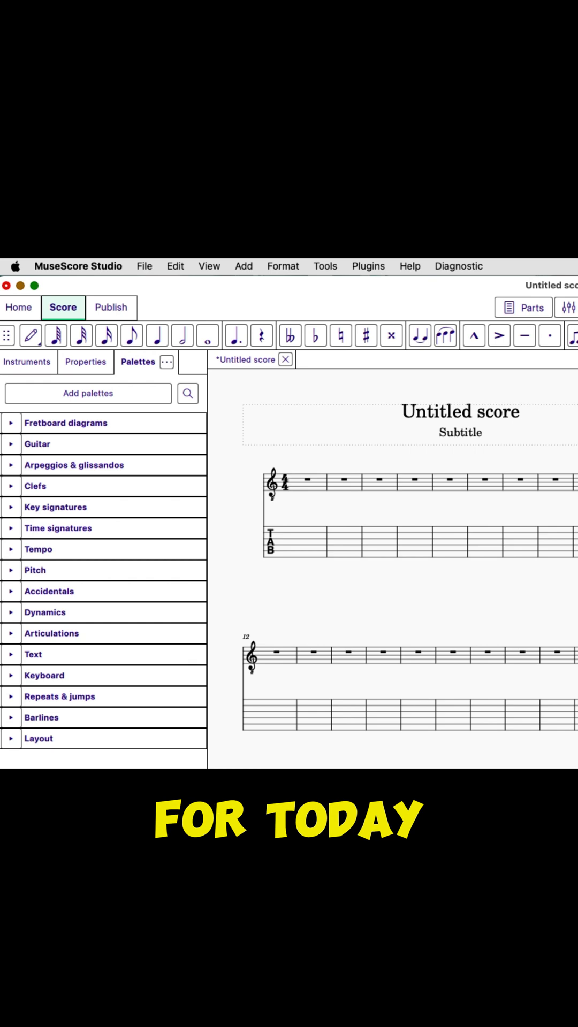
# - Show the Instruments panel listing the single Guitar instrument
pyautogui.click(27, 361)
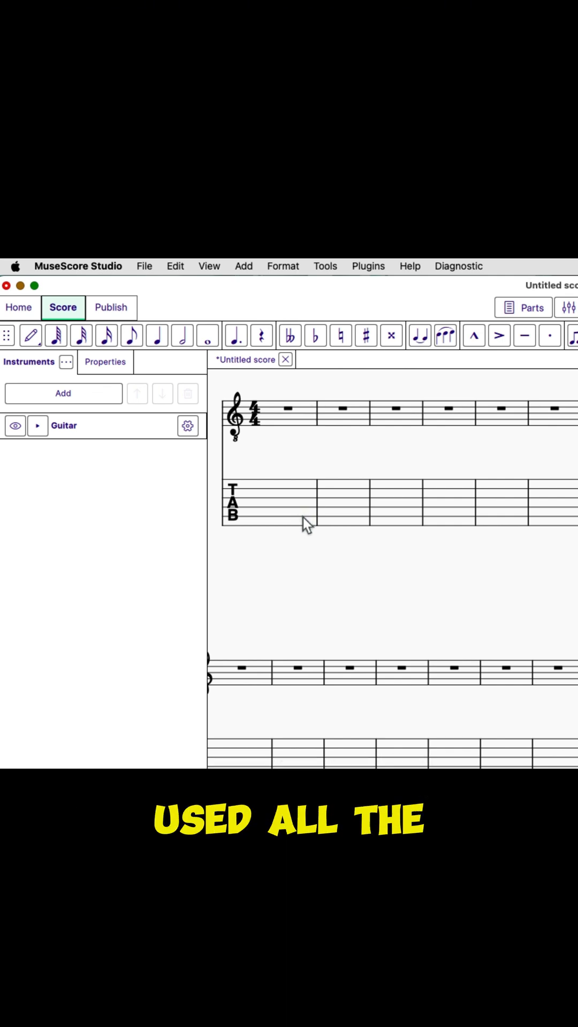
pyautogui.moveTo(109, 445)
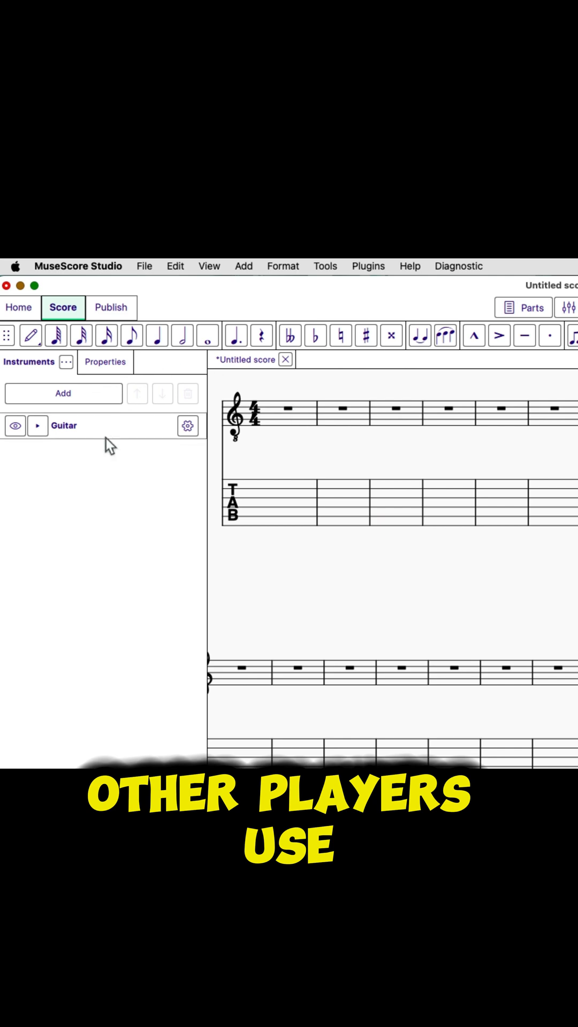
pyautogui.moveTo(133, 336)
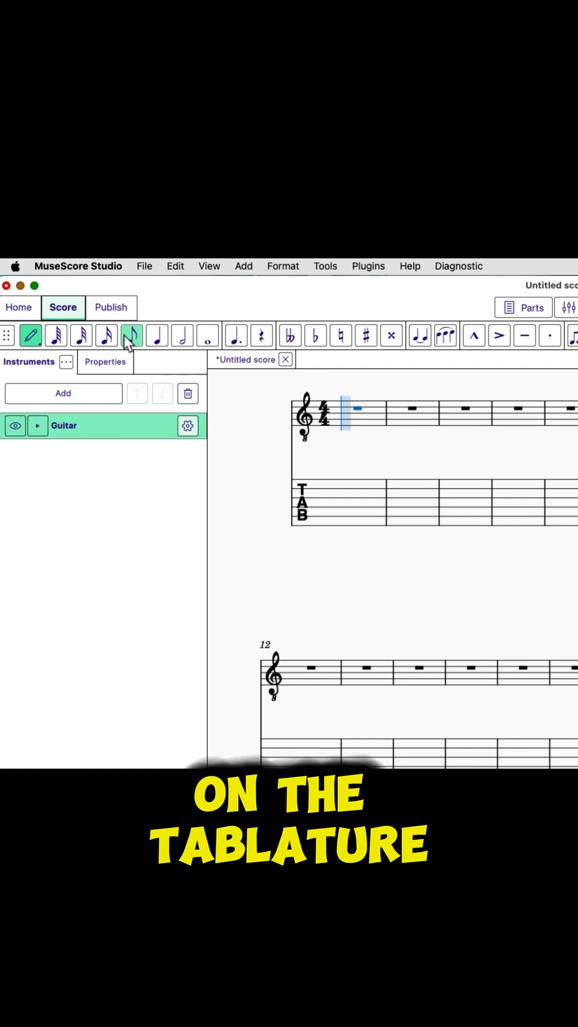
pyautogui.moveTo(30, 336)
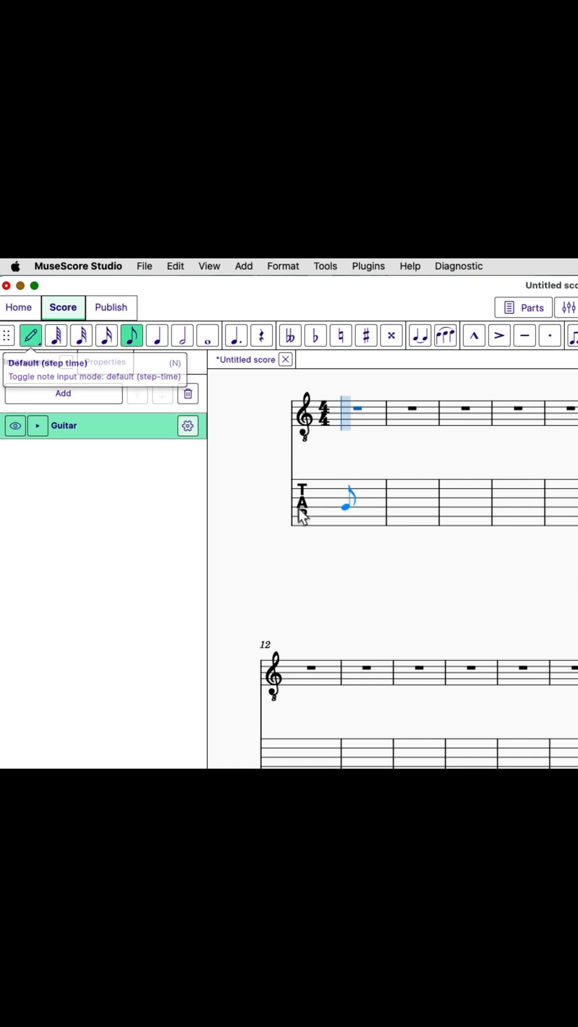
pyautogui.moveTo(339, 520)
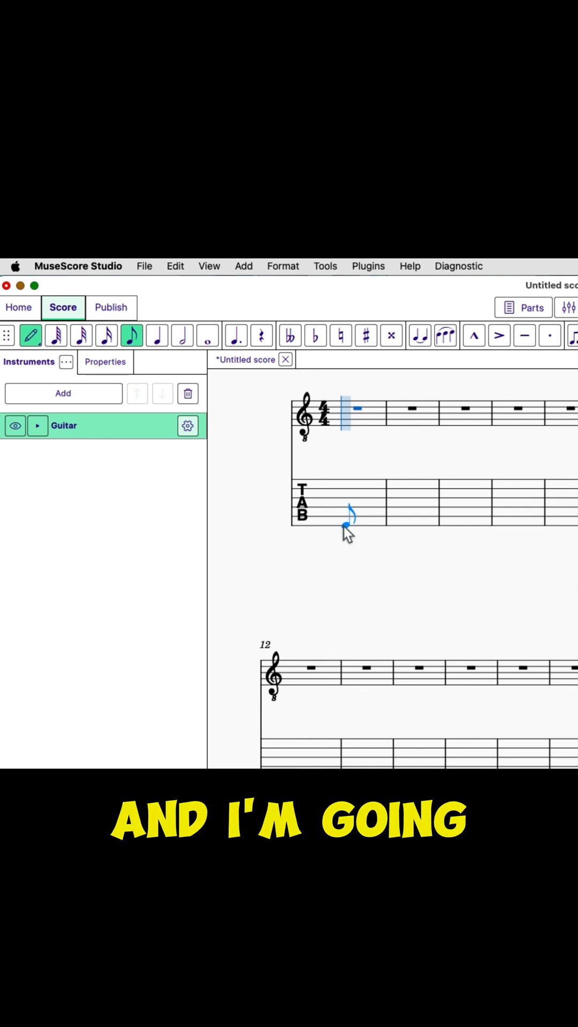
# - Place the first fret 7 eighth note on the tablature at beat one
pyautogui.click(347, 524)
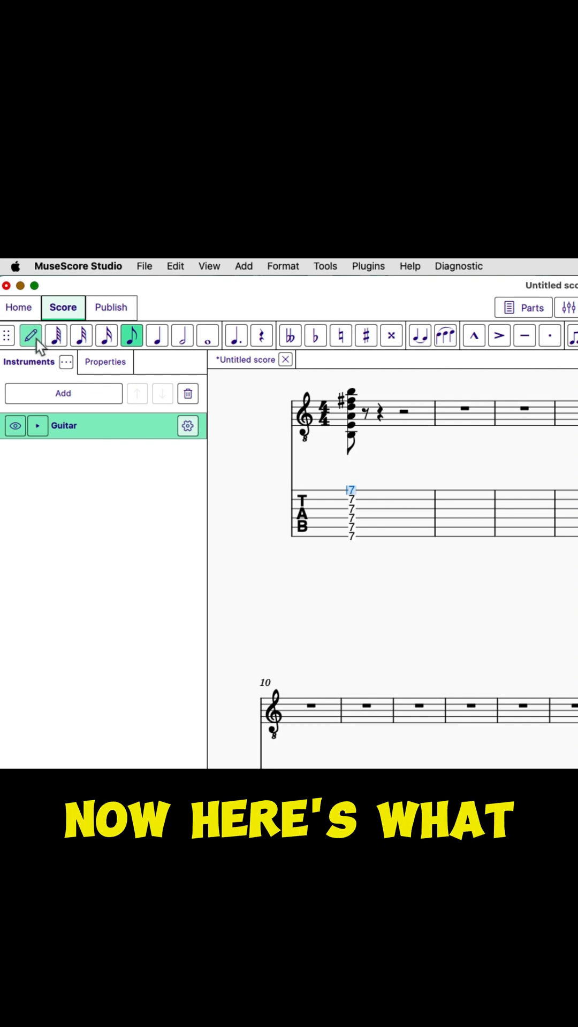
pyautogui.moveTo(30, 335)
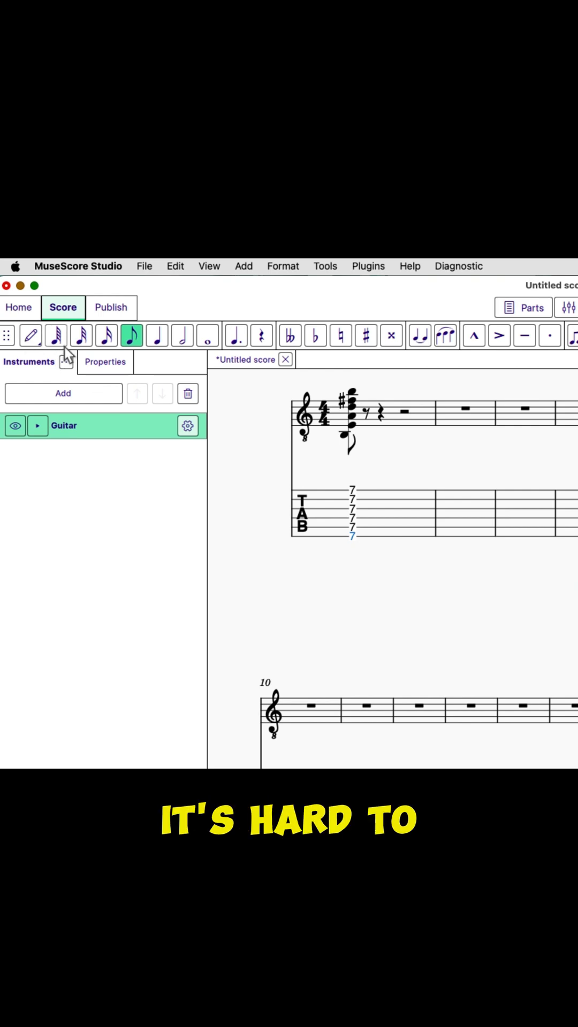
pyautogui.moveTo(355, 545)
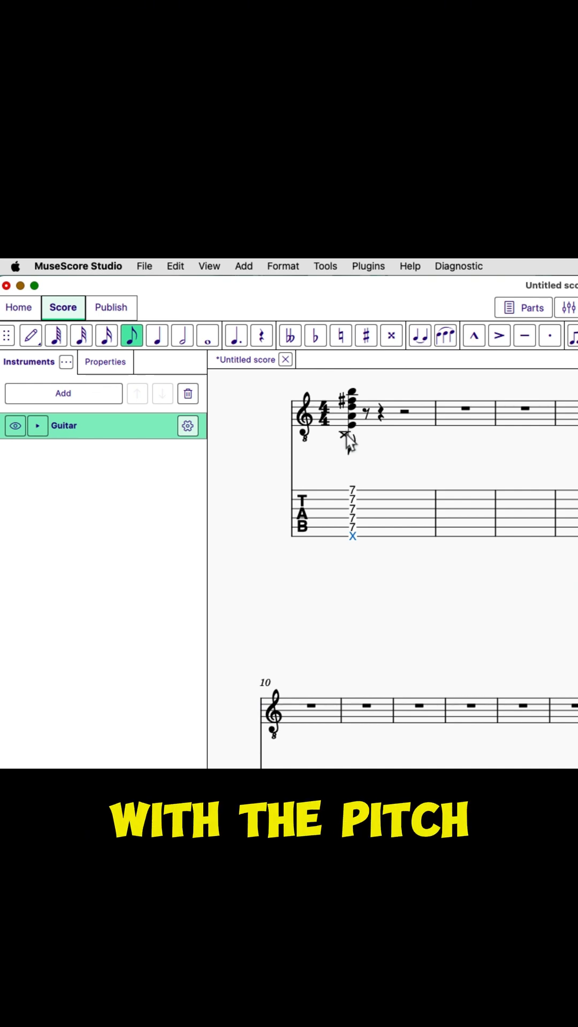
pyautogui.moveTo(357, 534)
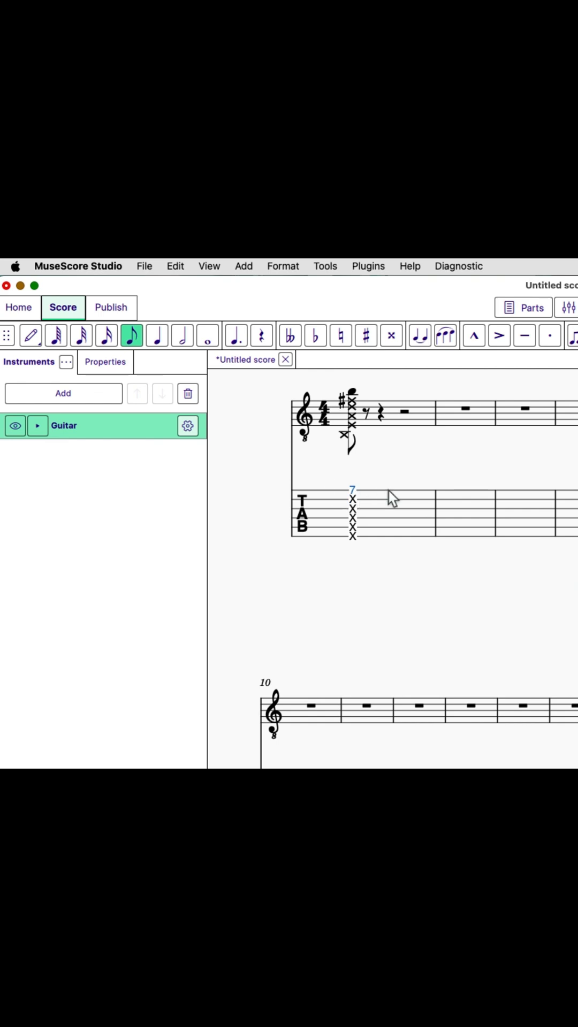
# - Select the remaining top fret 7 note to toggle it to an X ghost notehead
pyautogui.click(352, 490)
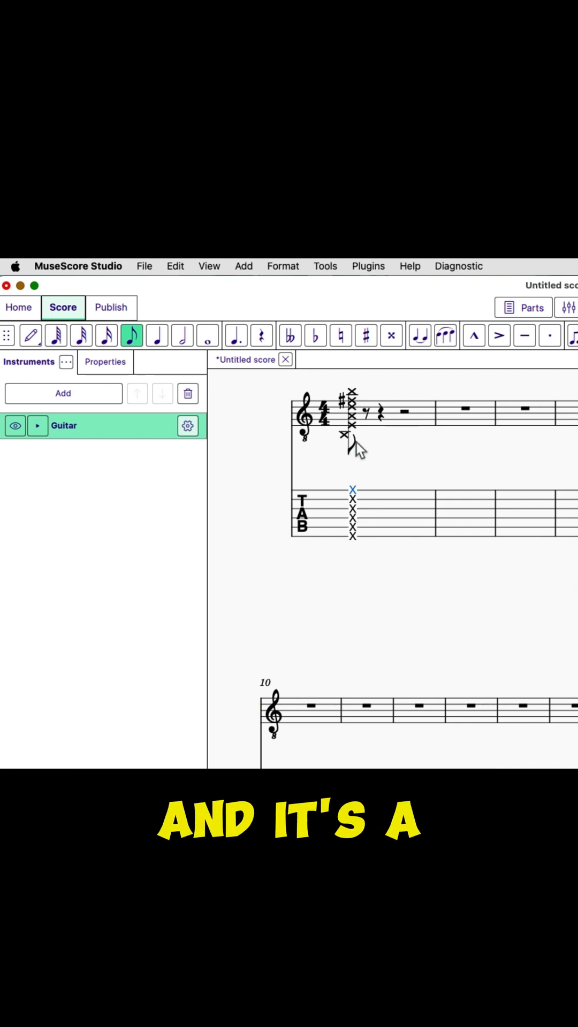
pyautogui.moveTo(358, 444)
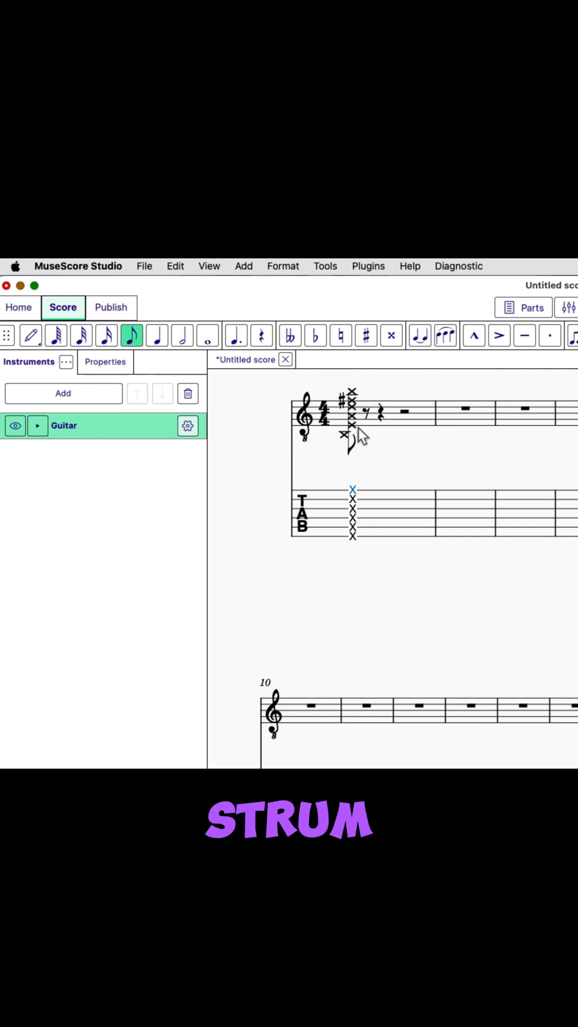
pyautogui.moveTo(404, 582)
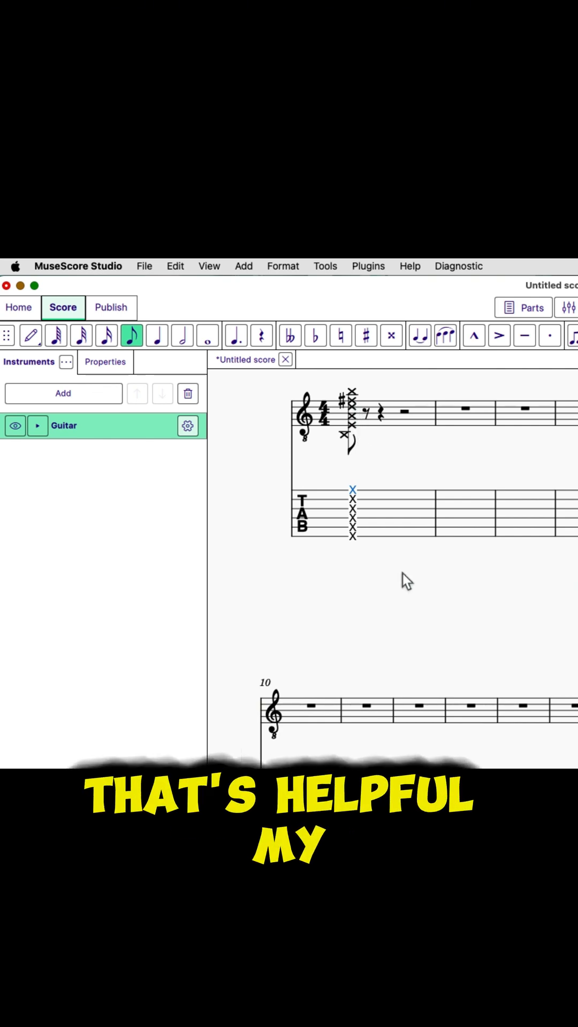